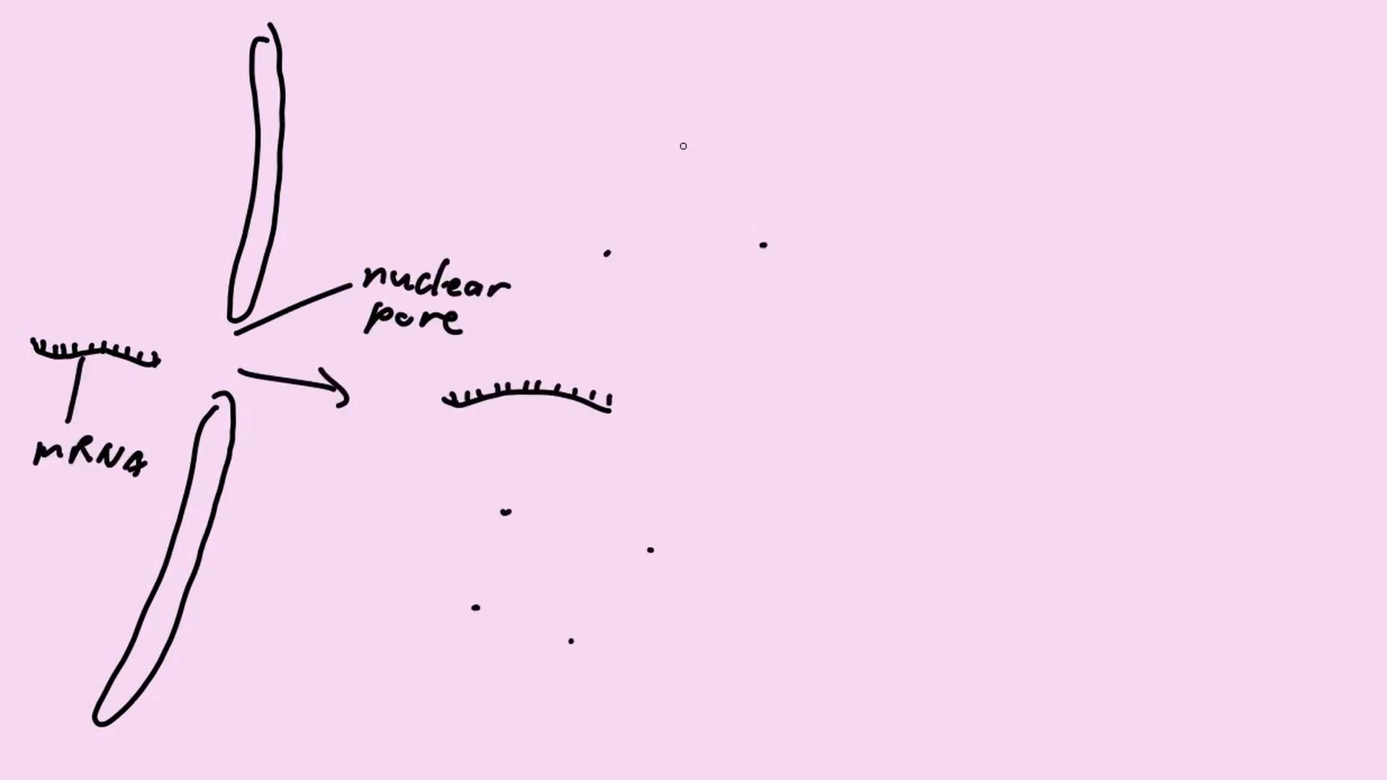
text(ribosomes)
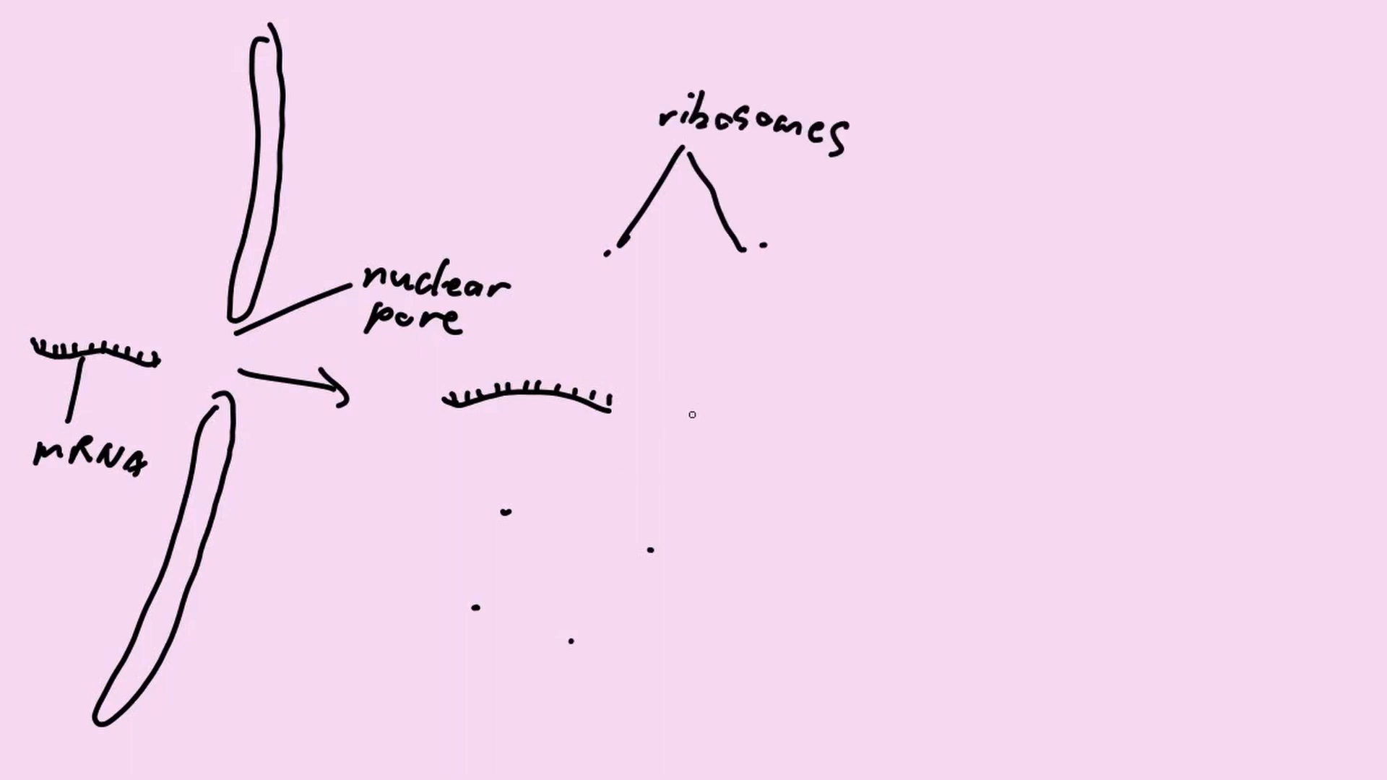